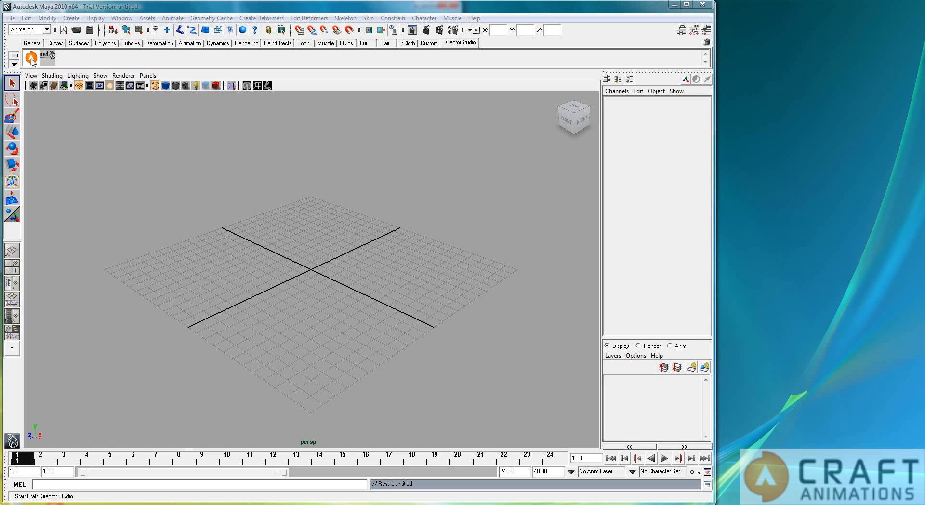
- Start Craft Director Studio and create a SphericalPlay_01 accessory in the empty scene
{"action": "left_click", "coordinate": [30, 56]}
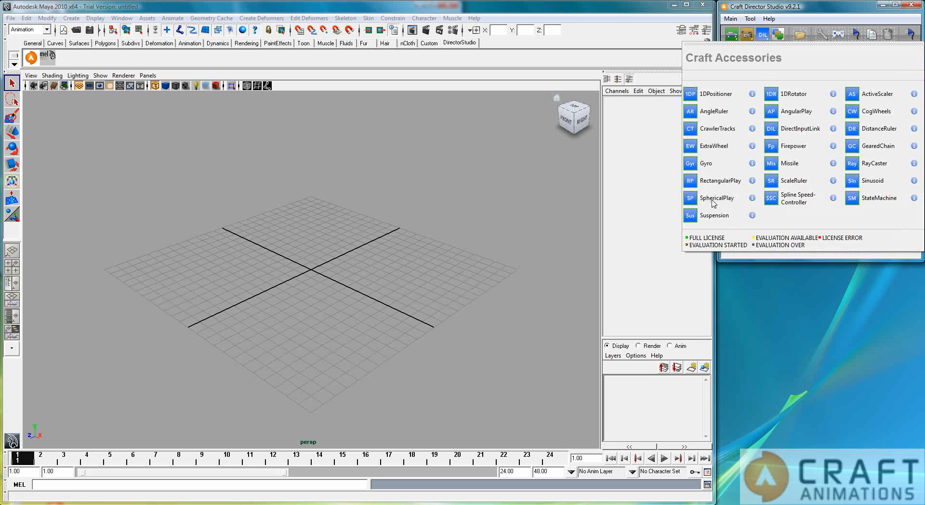
{"action": "left_click", "coordinate": [717, 198]}
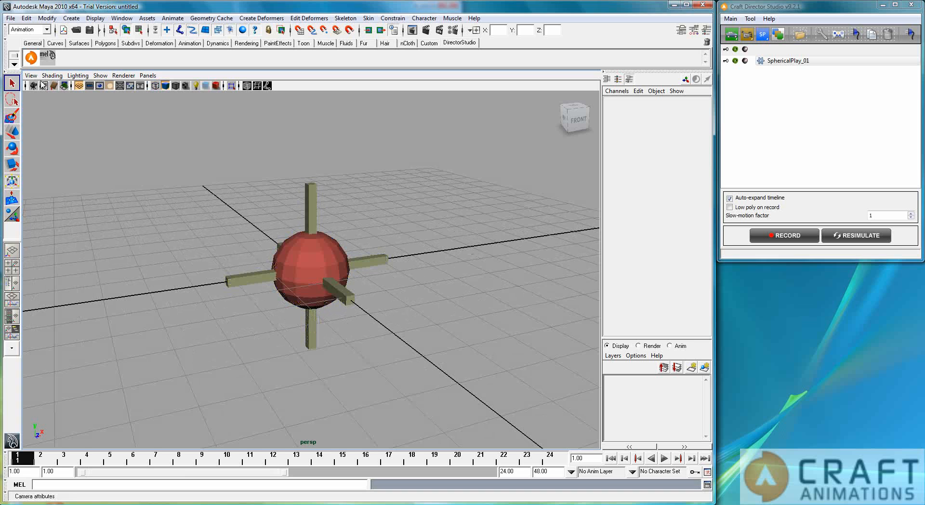
- Enable Wireframe on Shaded and scale the SphericalPlay sphere to about 1.9 in Y into a tall ellipsoid
{"action": "left_click", "coordinate": [52, 75]}
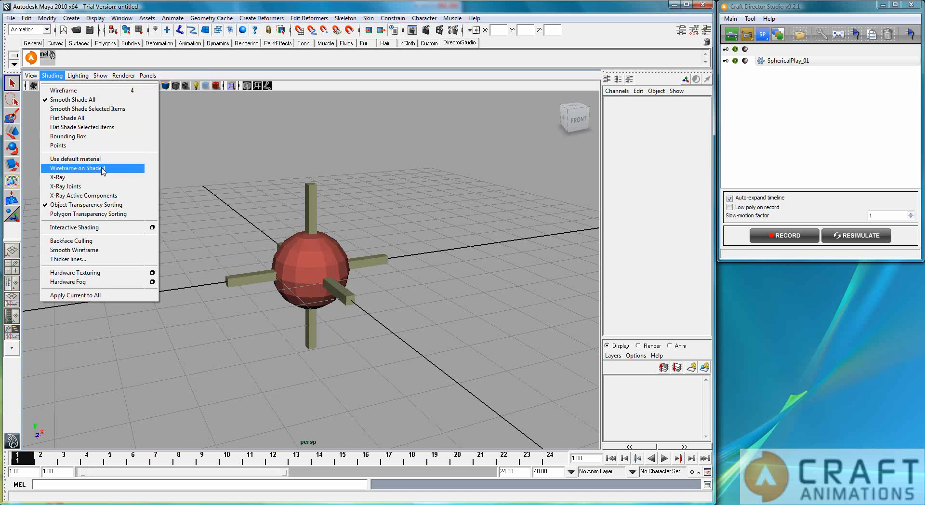
{"action": "left_click", "coordinate": [78, 167]}
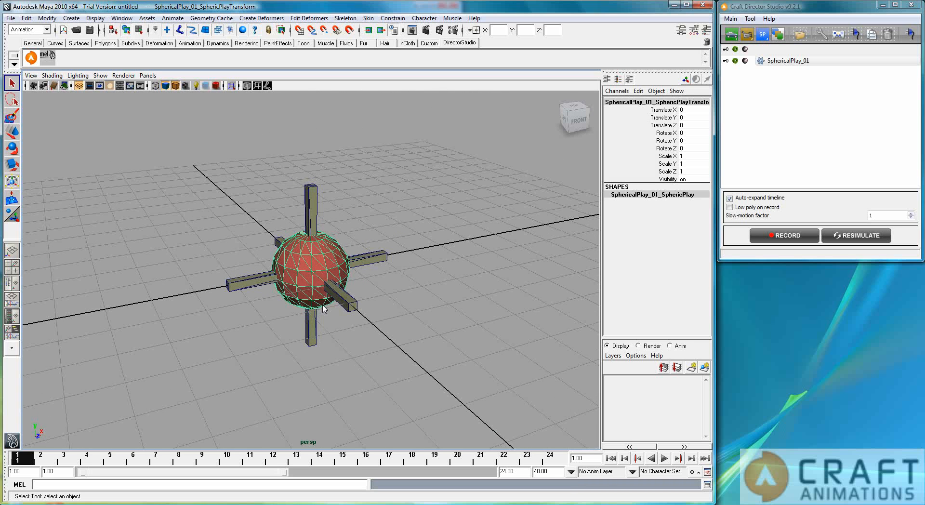
{"action": "left_click", "coordinate": [12, 164]}
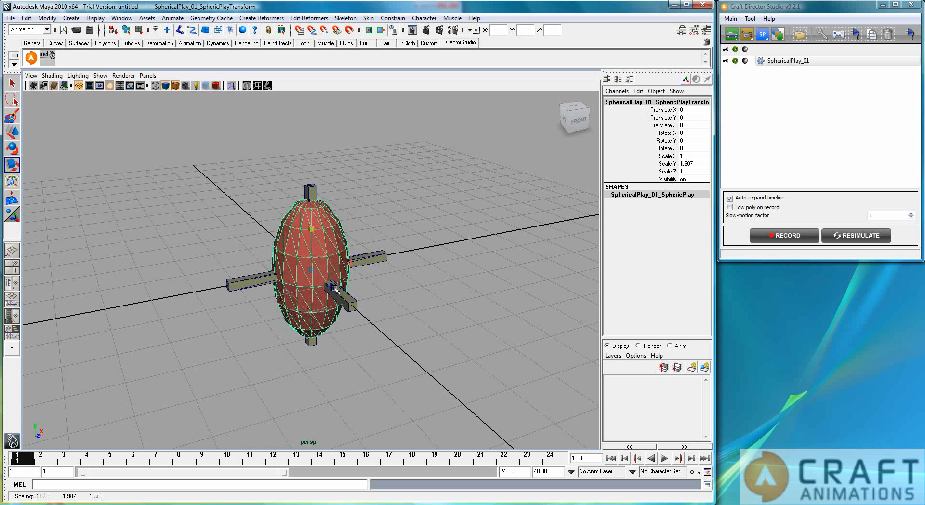
{"action": "left_click_drag", "start_coordinate": [335, 288], "coordinate": [427, 339]}
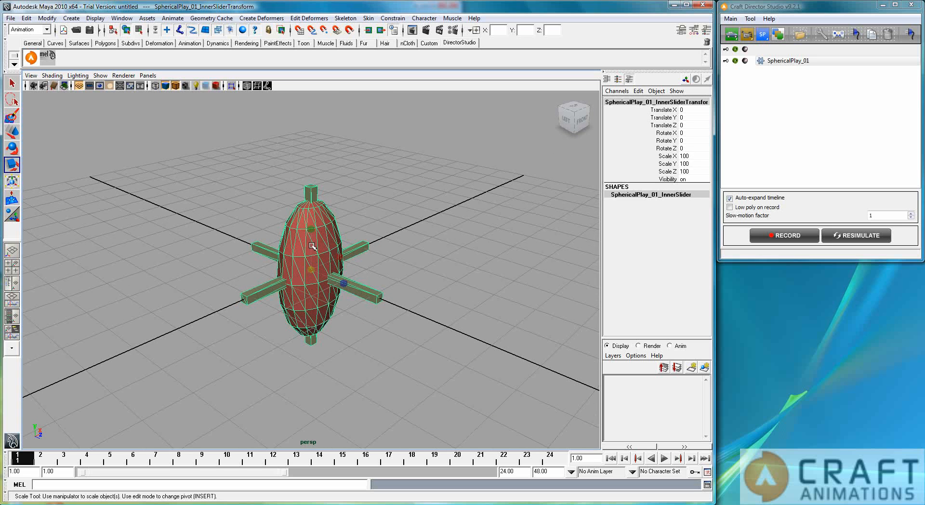
{"action": "mouse_move", "coordinate": [353, 341]}
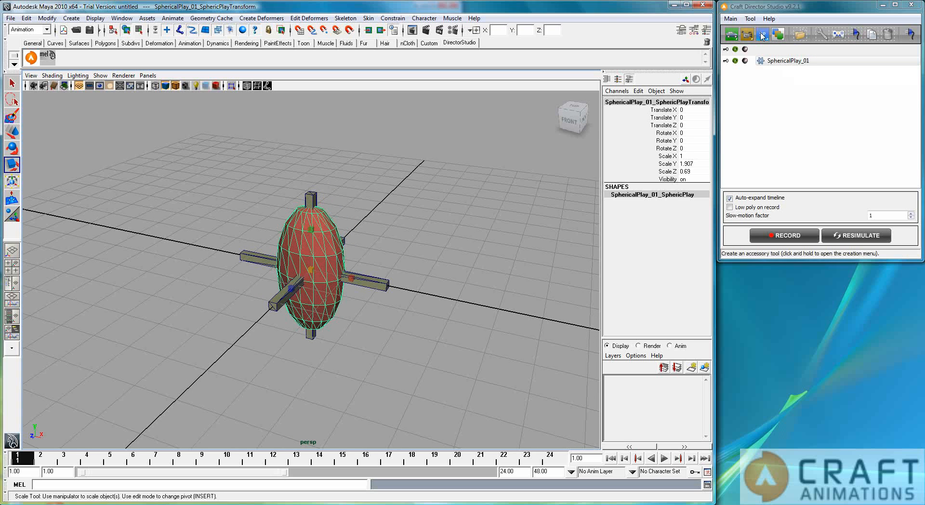
- Create a DirectInputLink_01 actuator beside the ellipsoid and clear the selection
{"action": "left_click", "coordinate": [762, 33]}
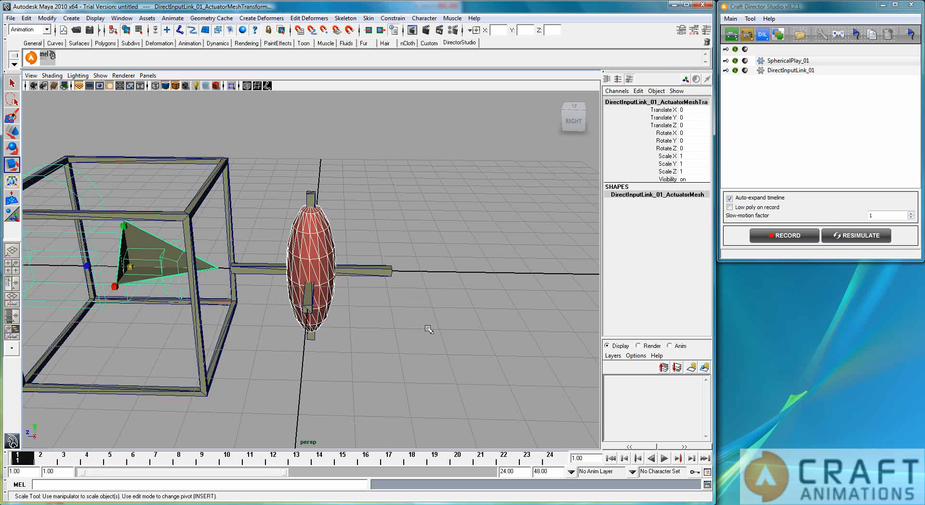
{"action": "left_click", "coordinate": [427, 329]}
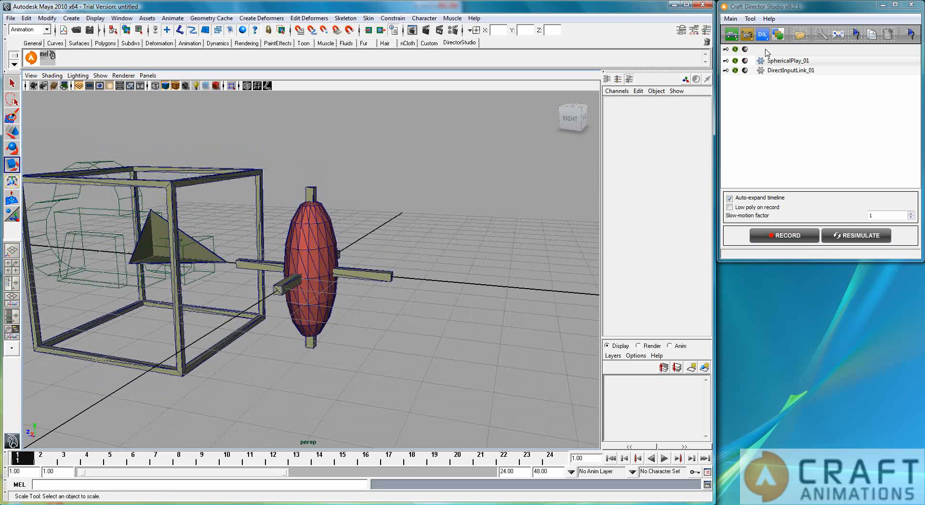
- Parent SphericalPlay_01 under DirectInputLink_01 in the Craft tool list
{"action": "left_click", "coordinate": [786, 61]}
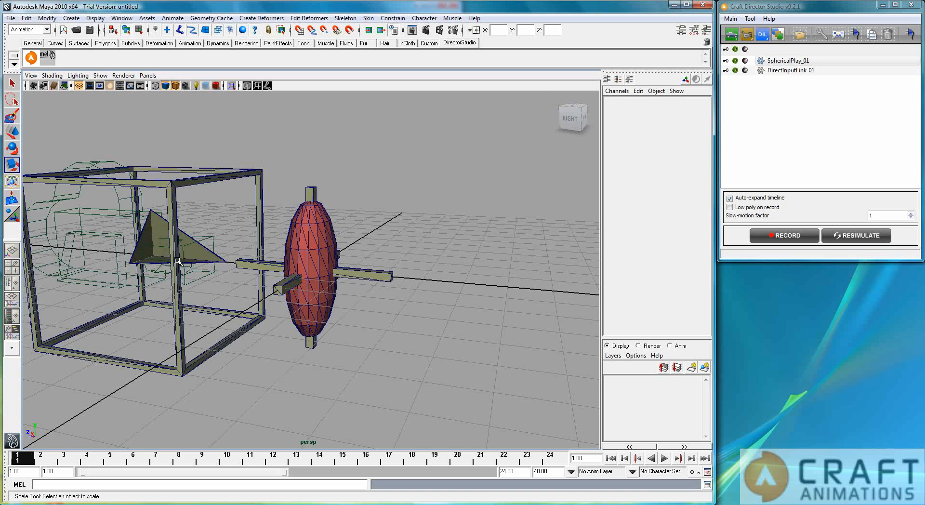
{"action": "mouse_move", "coordinate": [320, 263]}
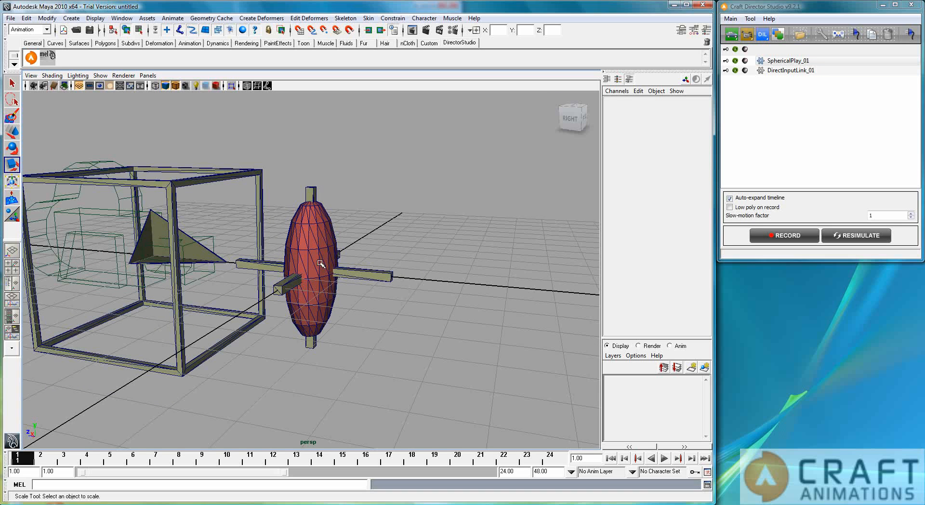
{"action": "left_click", "coordinate": [786, 61]}
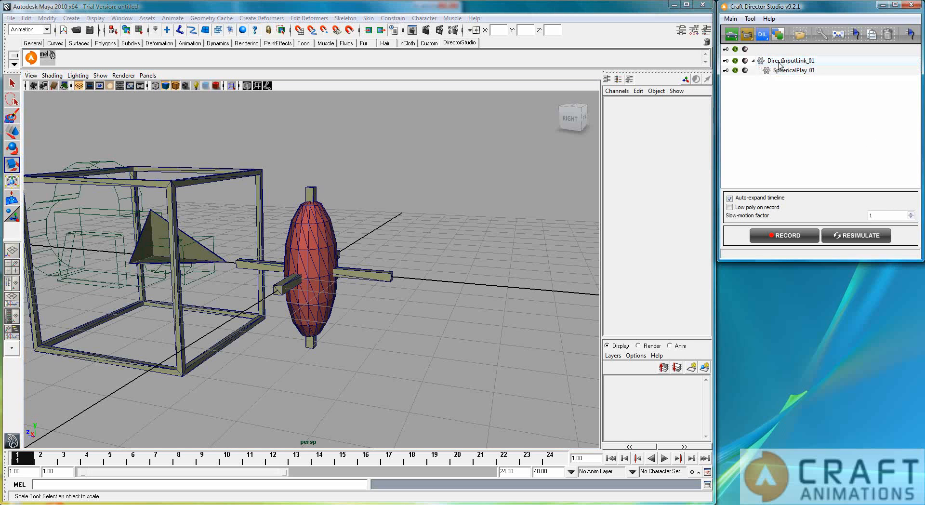
{"action": "mouse_move", "coordinate": [782, 61]}
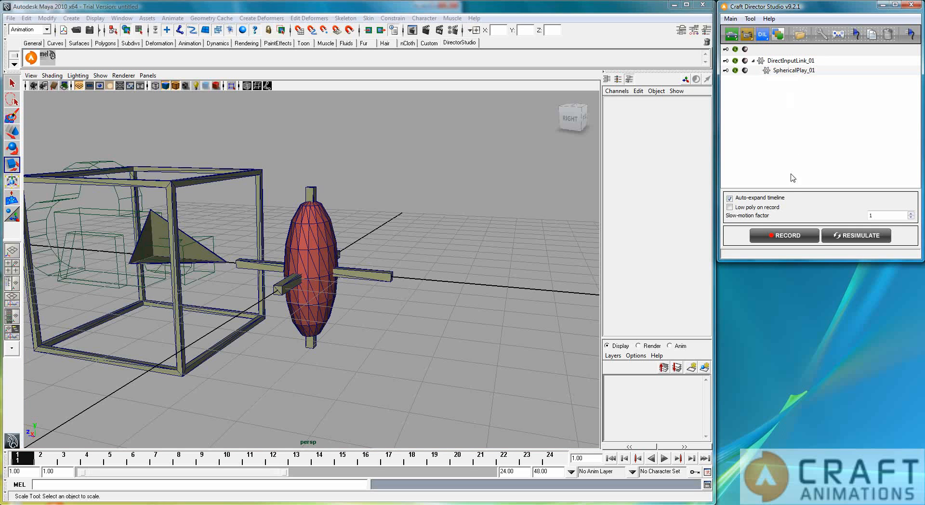
{"action": "mouse_move", "coordinate": [808, 230]}
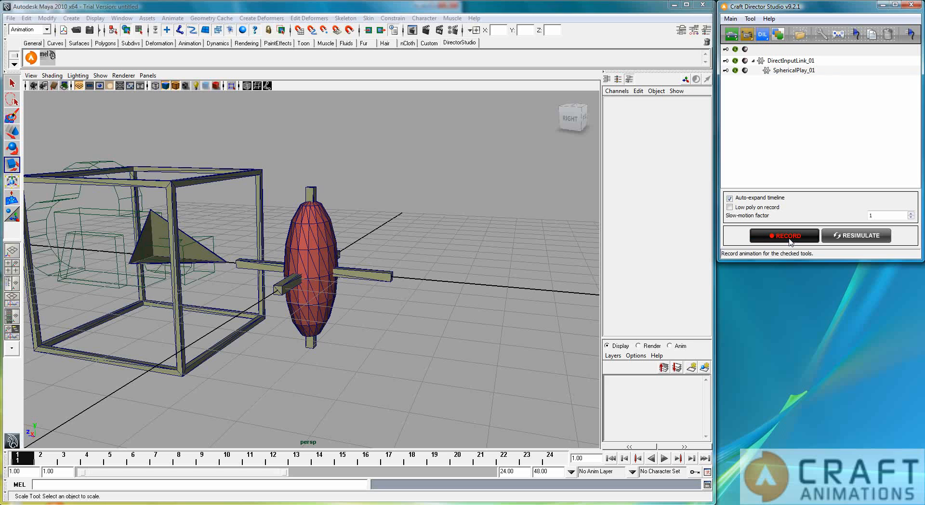
- Record a short test take of the actuator motion and stop it
{"action": "left_click", "coordinate": [783, 235]}
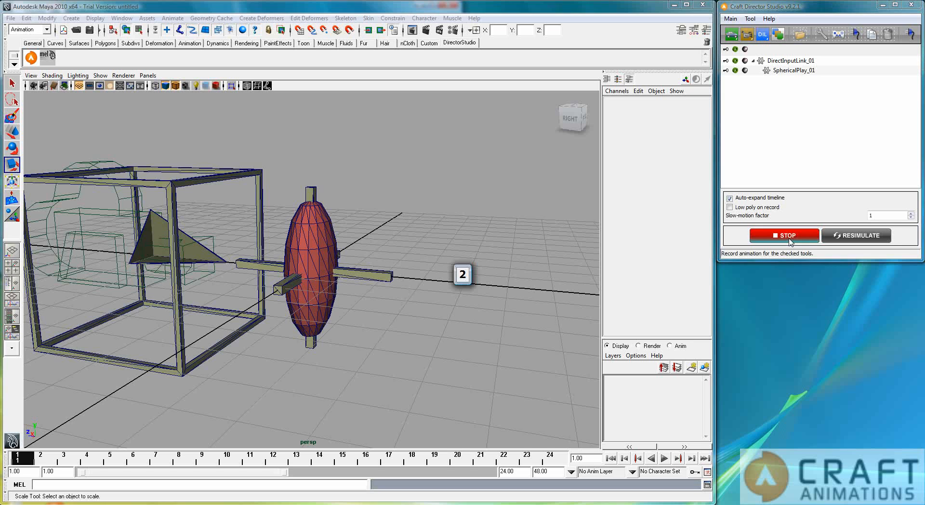
{"action": "left_click", "coordinate": [782, 235]}
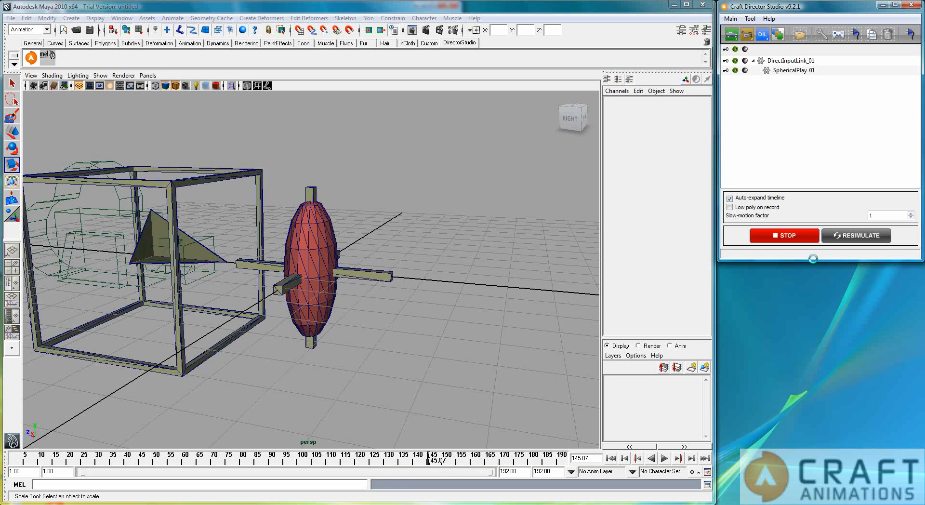
{"action": "left_click", "coordinate": [783, 235]}
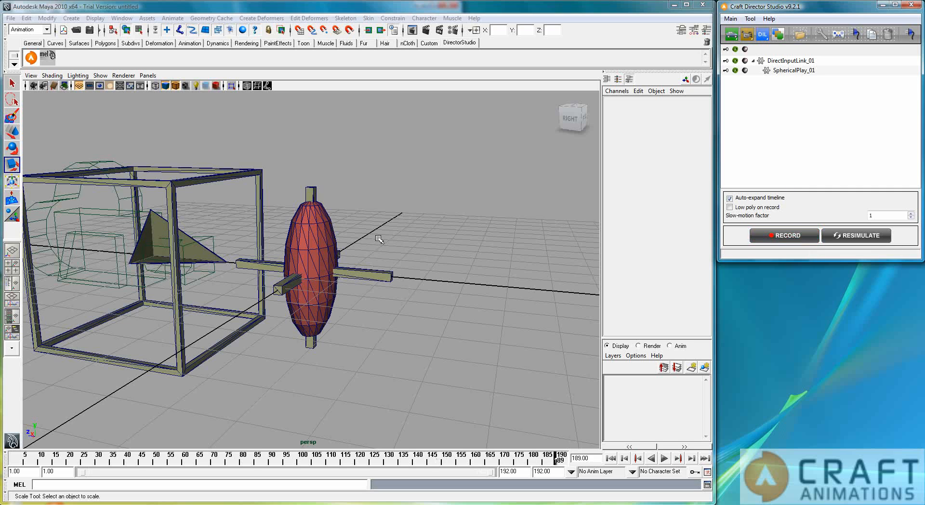
- Select the ellipsoid, record a longer take, then bring up SphericalPlay_01's configuration
{"action": "left_click", "coordinate": [312, 265]}
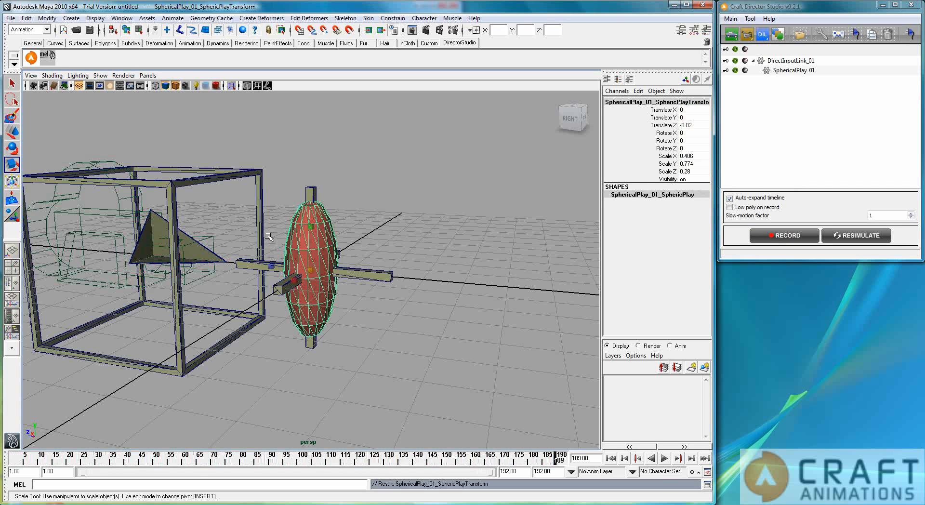
{"action": "left_click", "coordinate": [783, 235]}
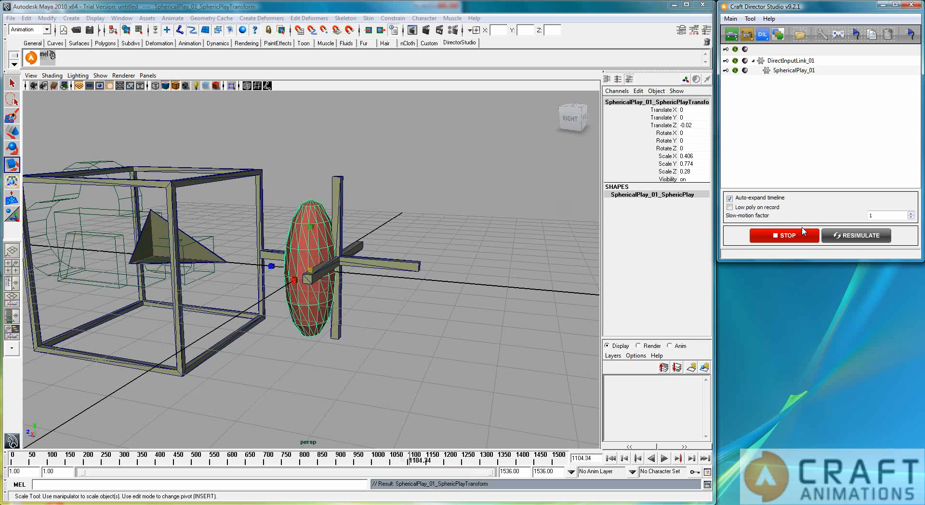
{"action": "left_click", "coordinate": [783, 236]}
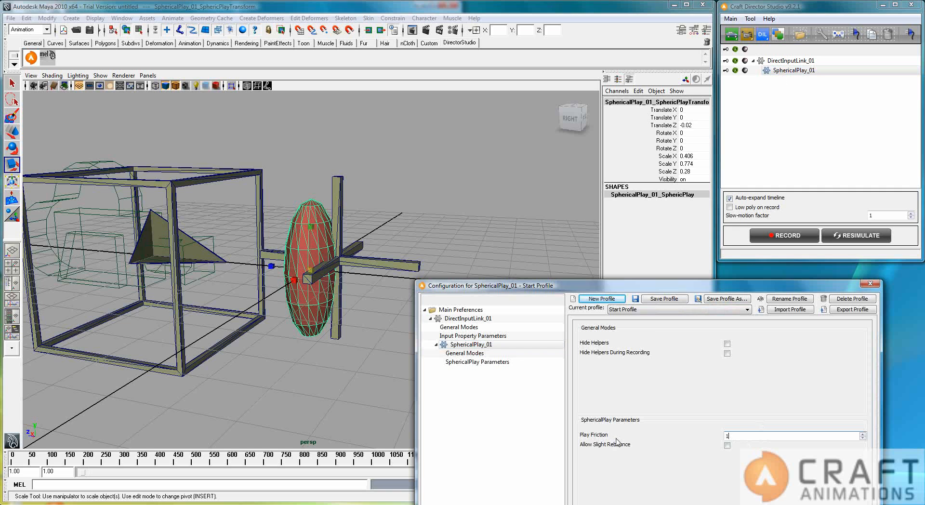
- Apply the edited Play Friction on SphericalPlay_01 and start a fresh recording
{"action": "left_click", "coordinate": [869, 283]}
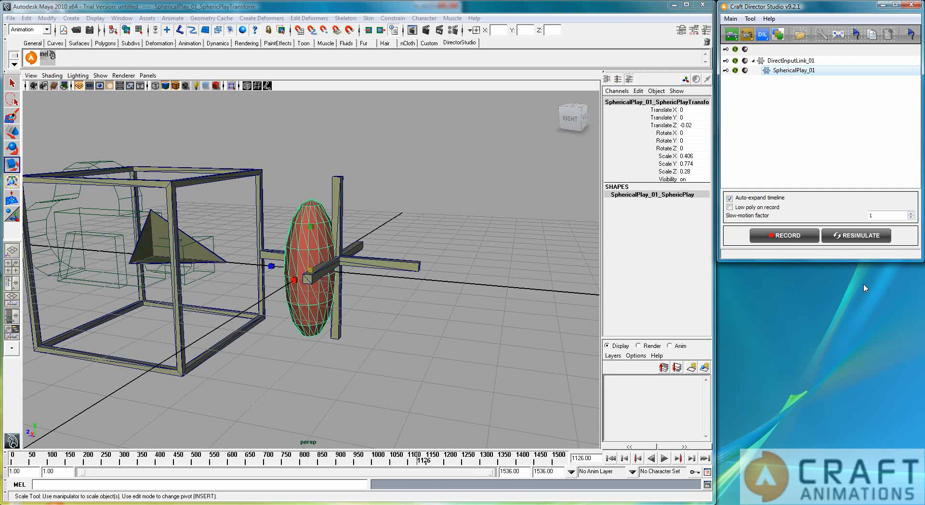
{"action": "left_click", "coordinate": [783, 235]}
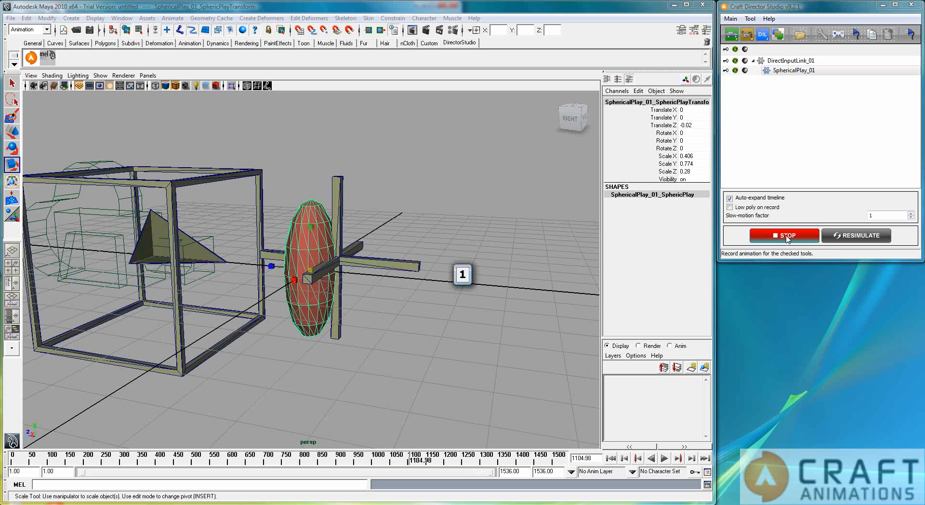